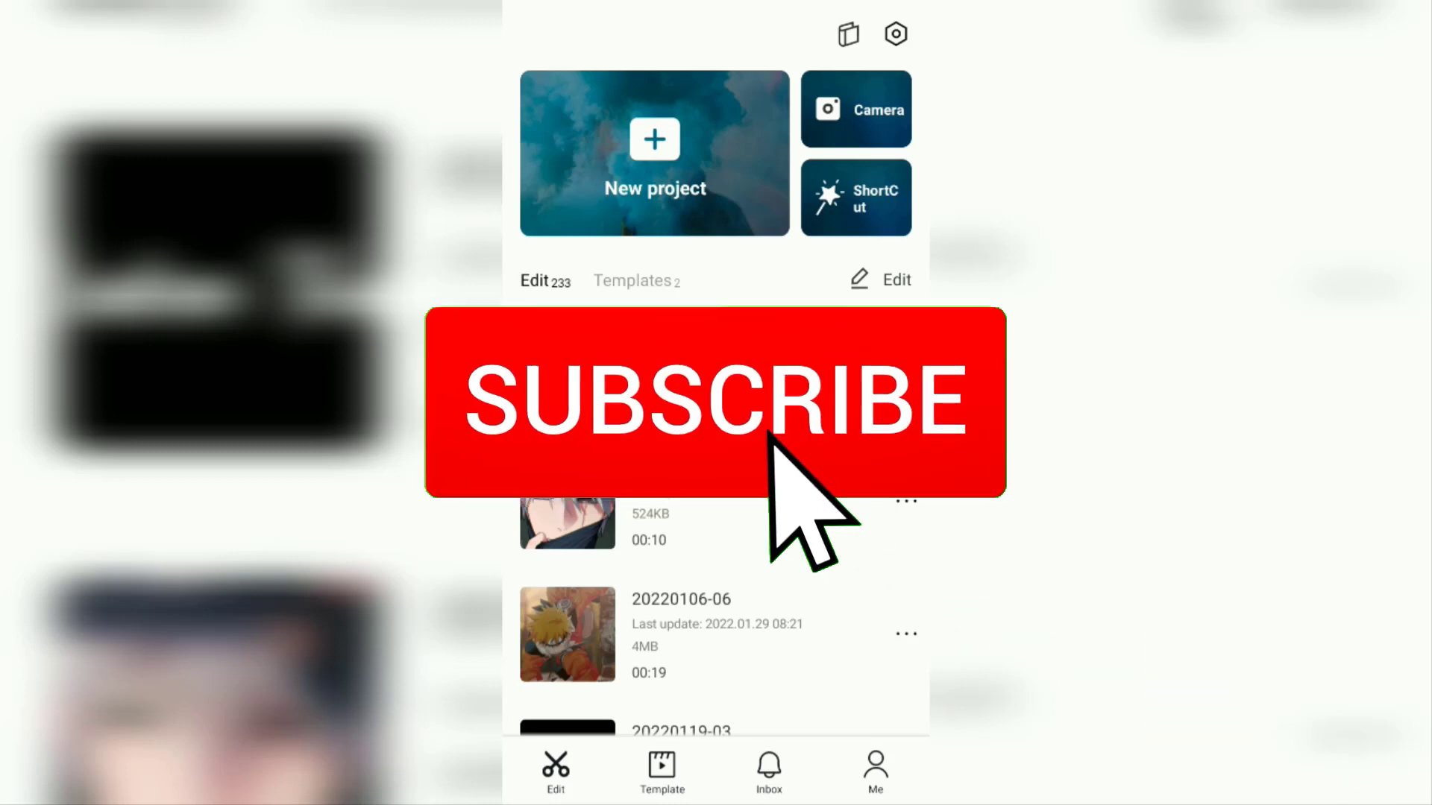
- Start a new project on the plain black B&W stock video clip
click(715, 400)
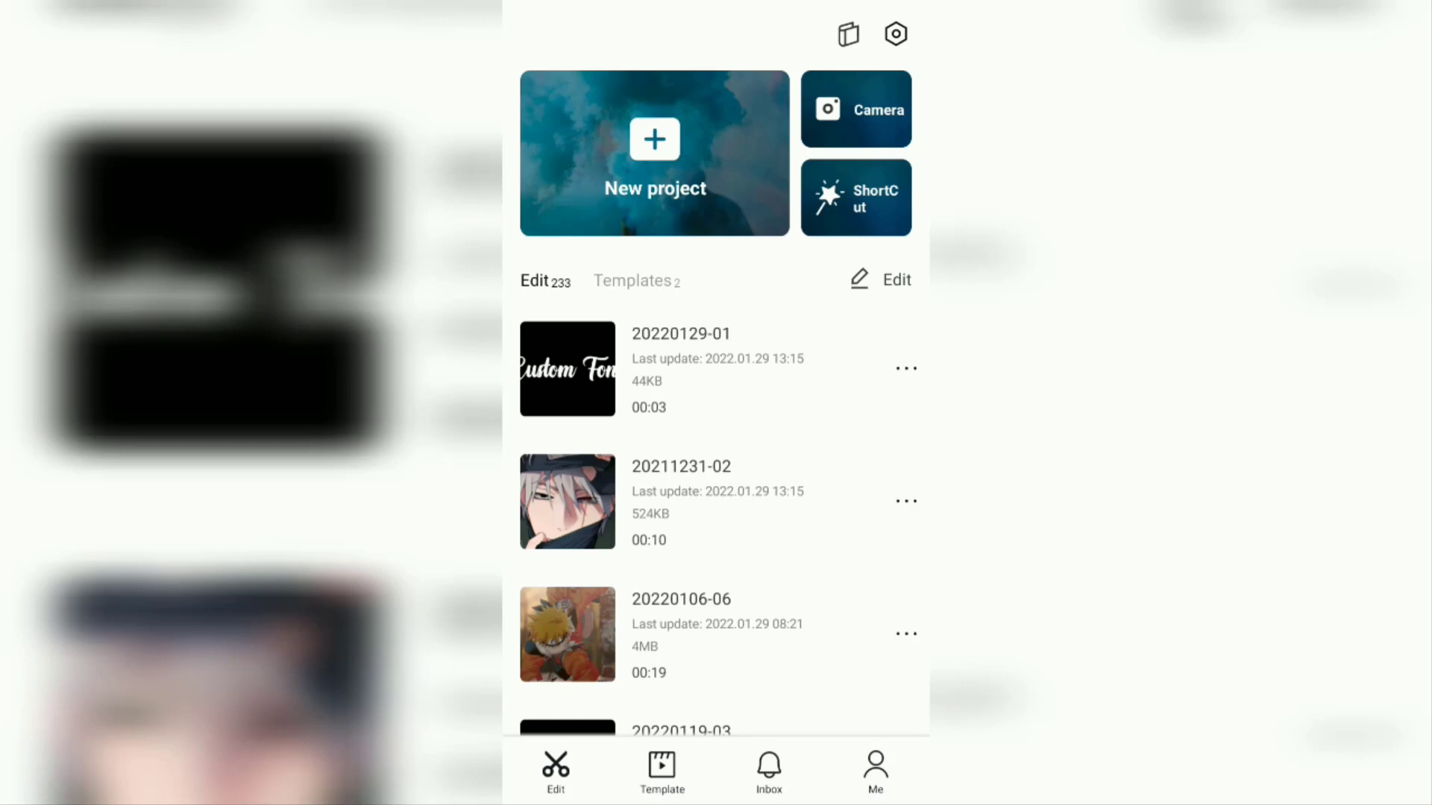
click(654, 152)
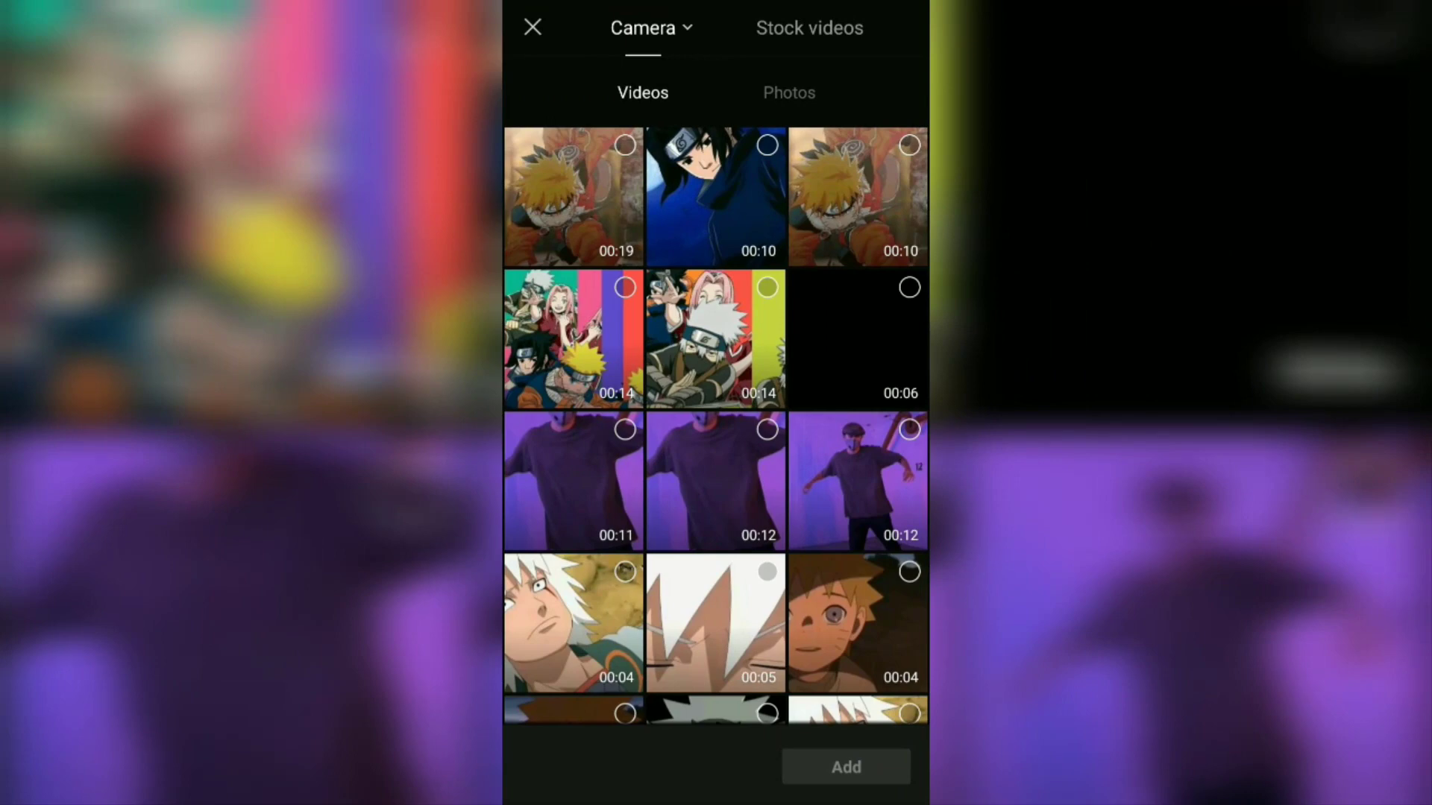
click(807, 27)
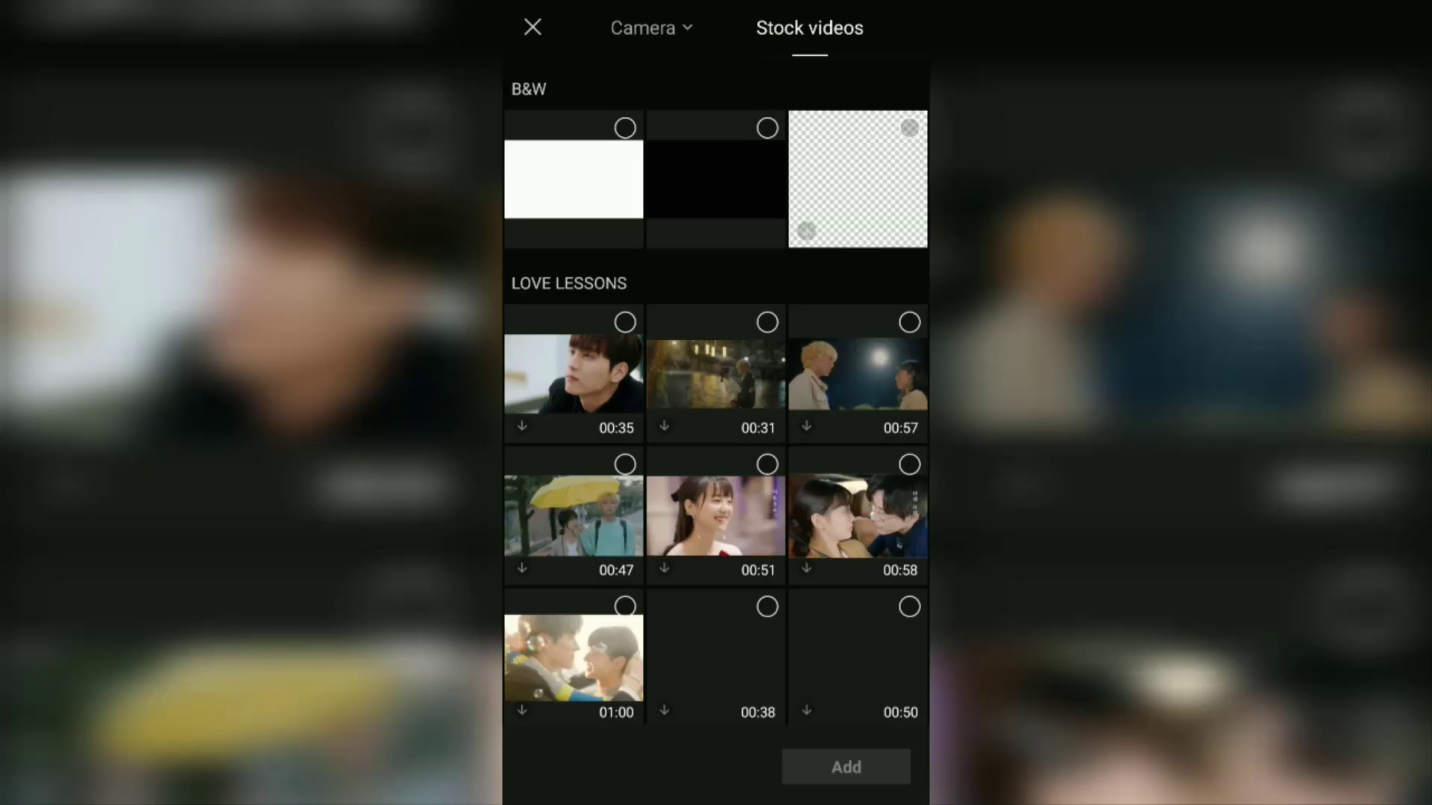
click(715, 179)
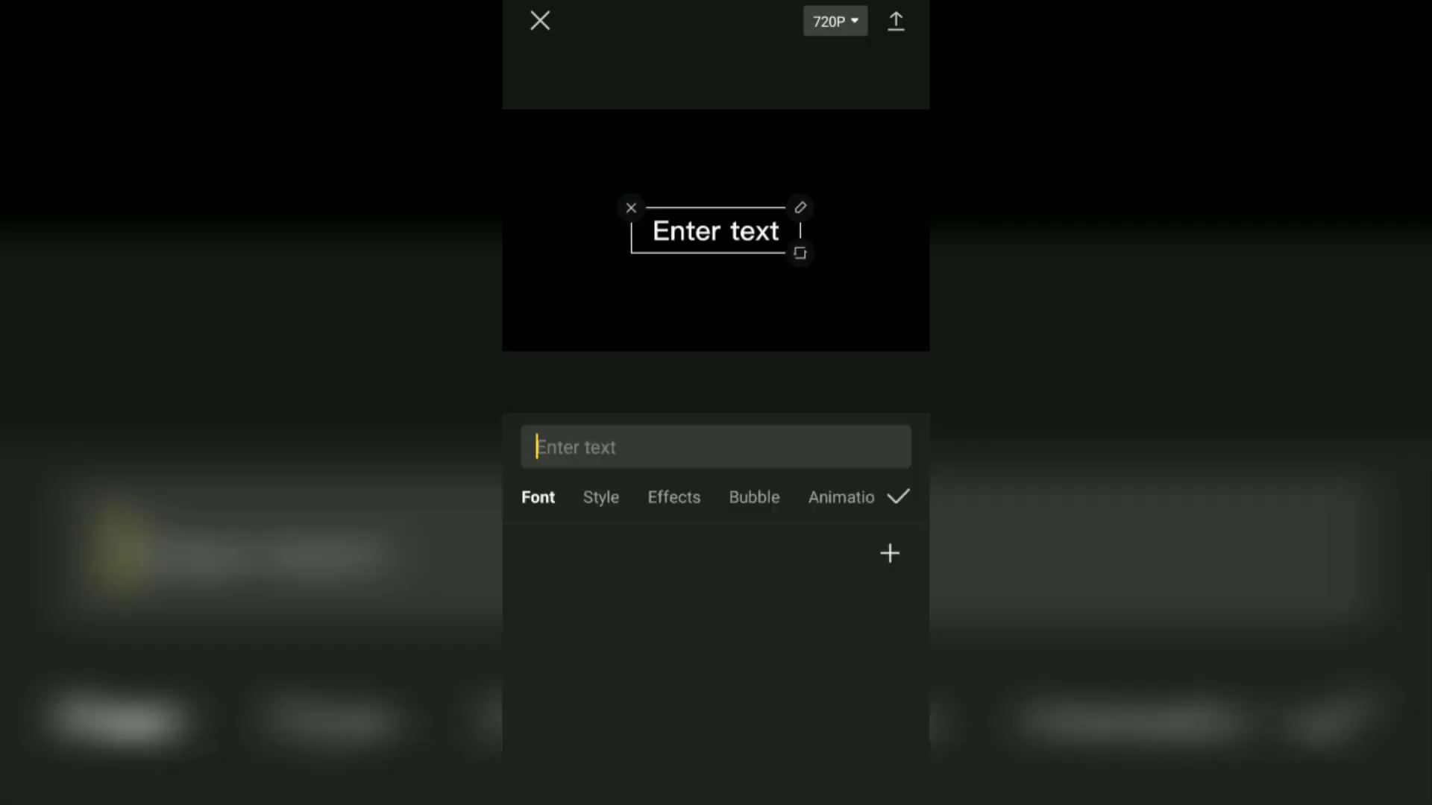
- Type the caption 'type here, and i will speech it for you' into the text box
text(ty)
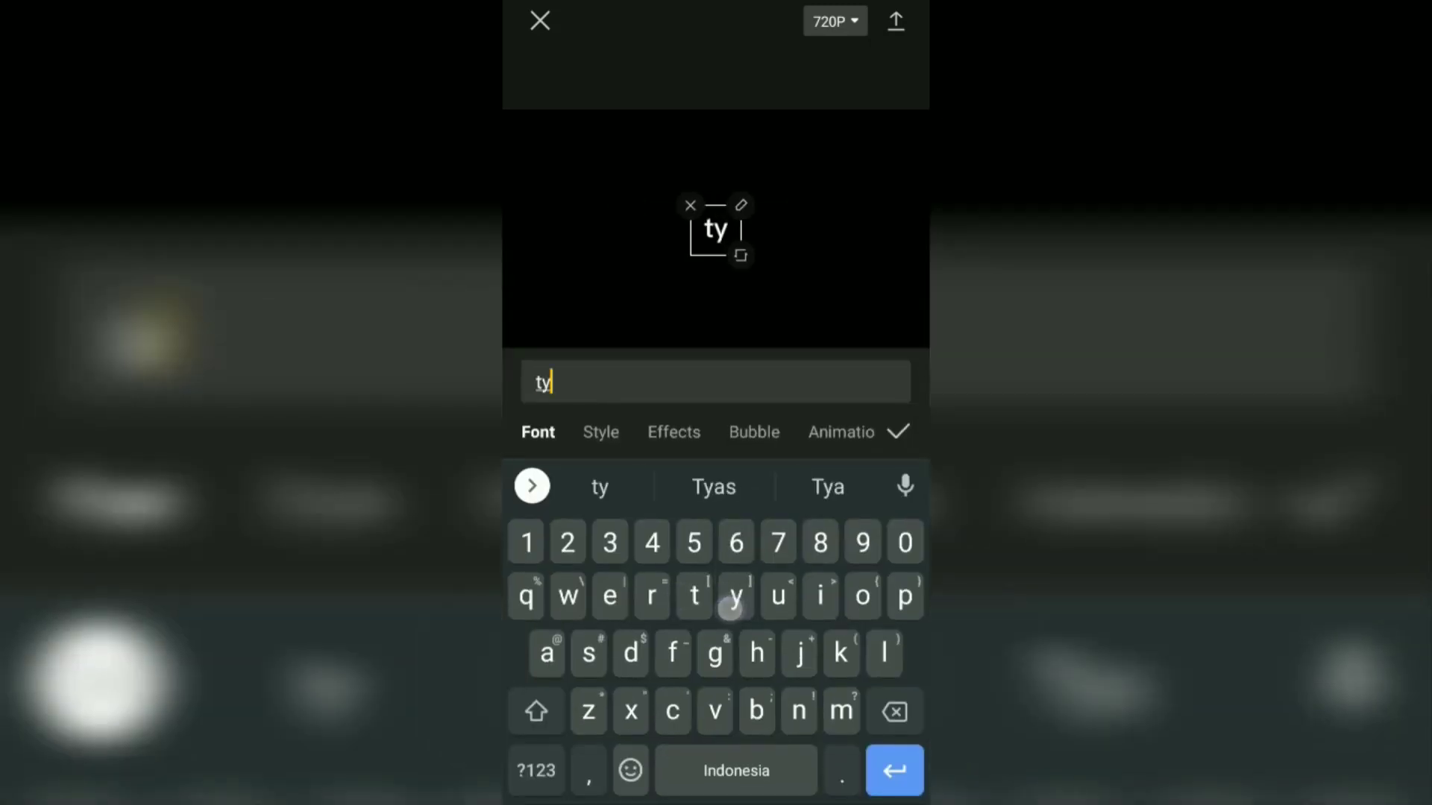
text(type here,)
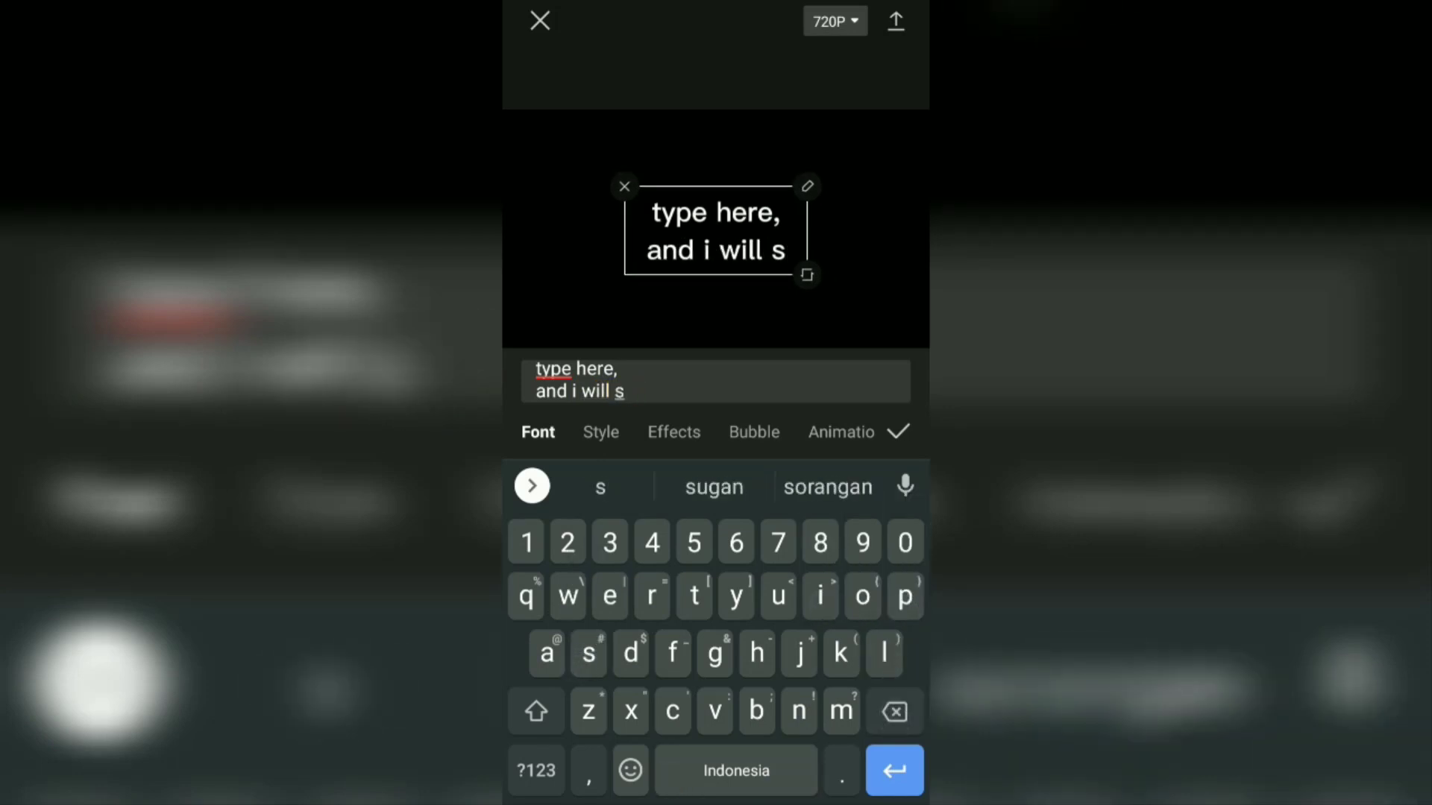
text(peech)
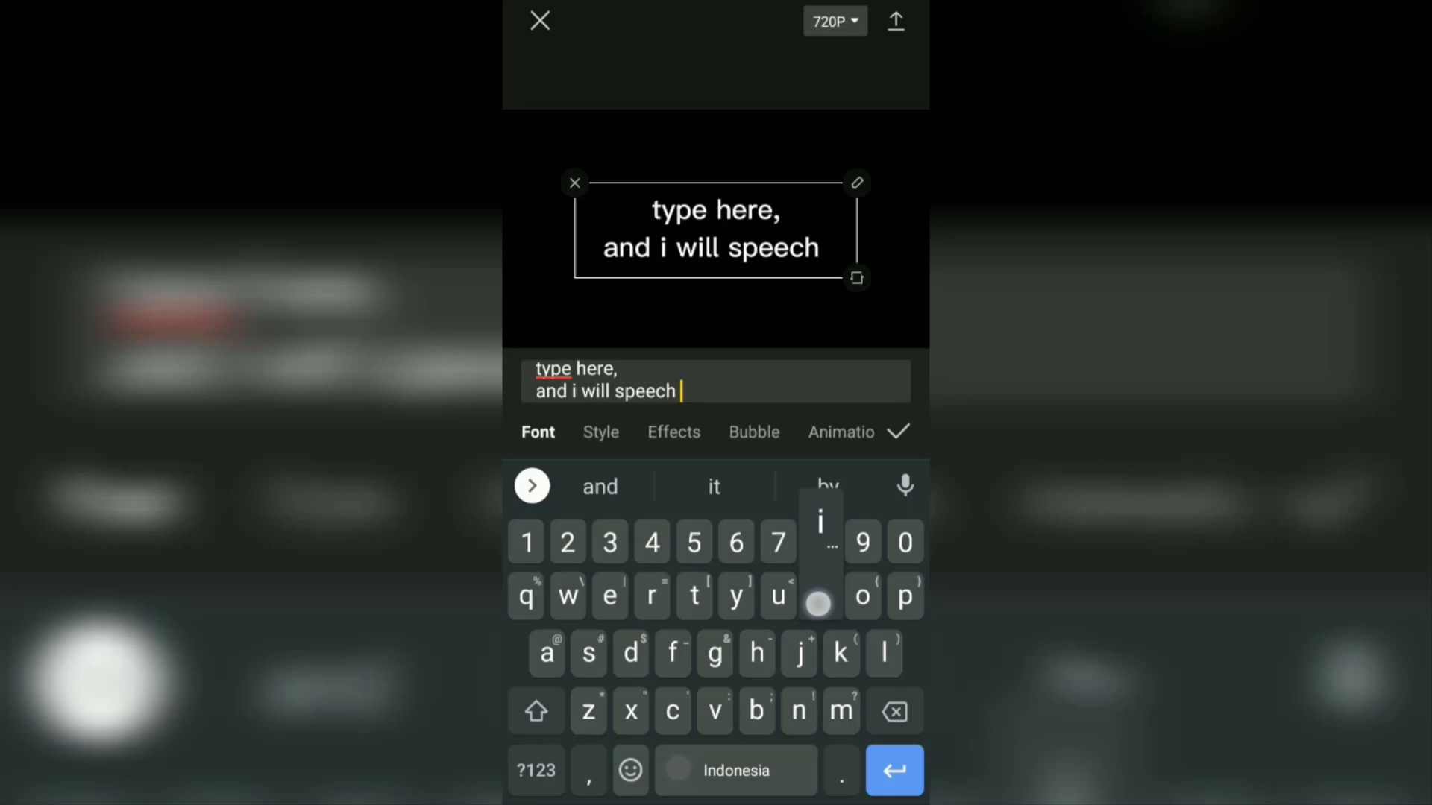
text(it for you)
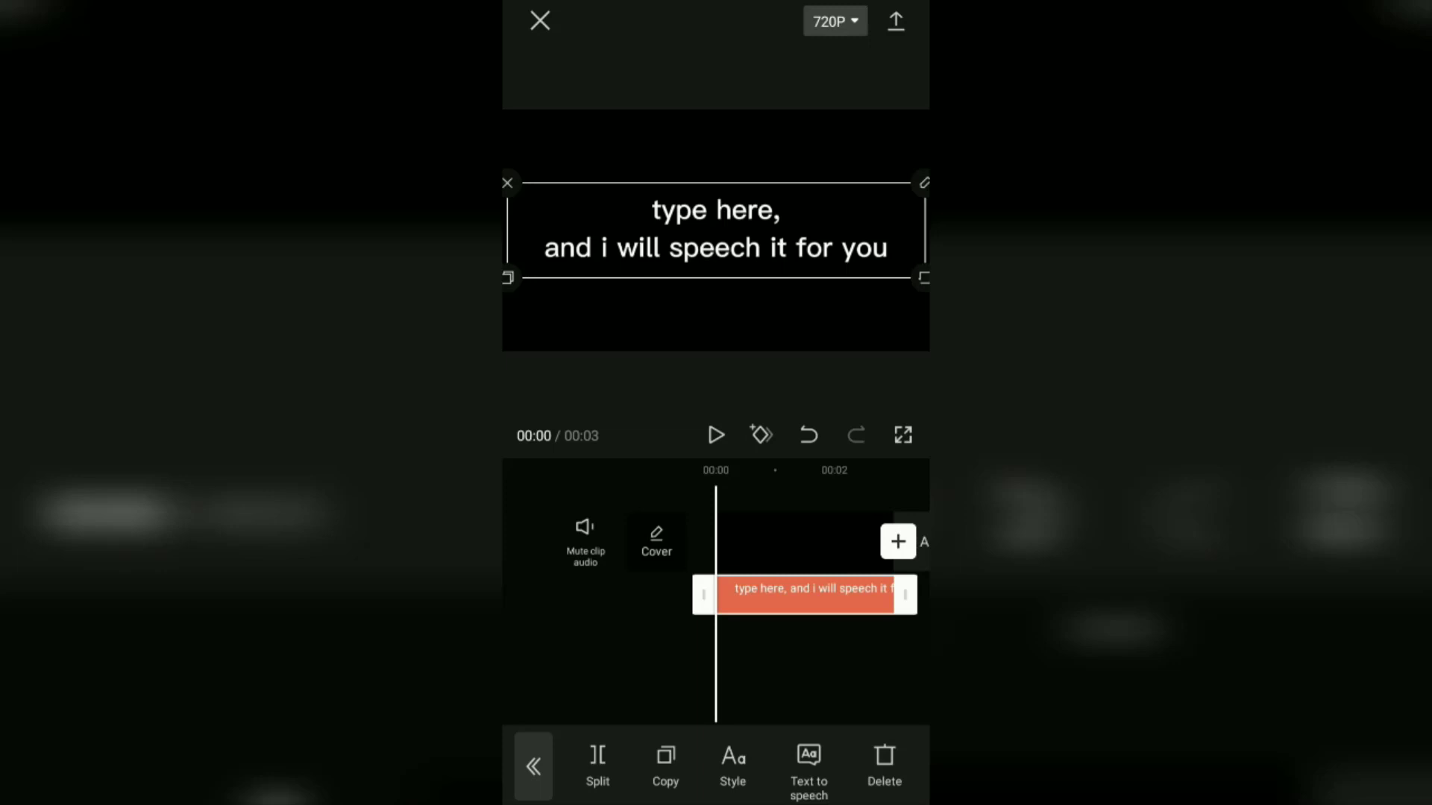
- Preview the American male, American female and British female text-to-speech voices
click(807, 768)
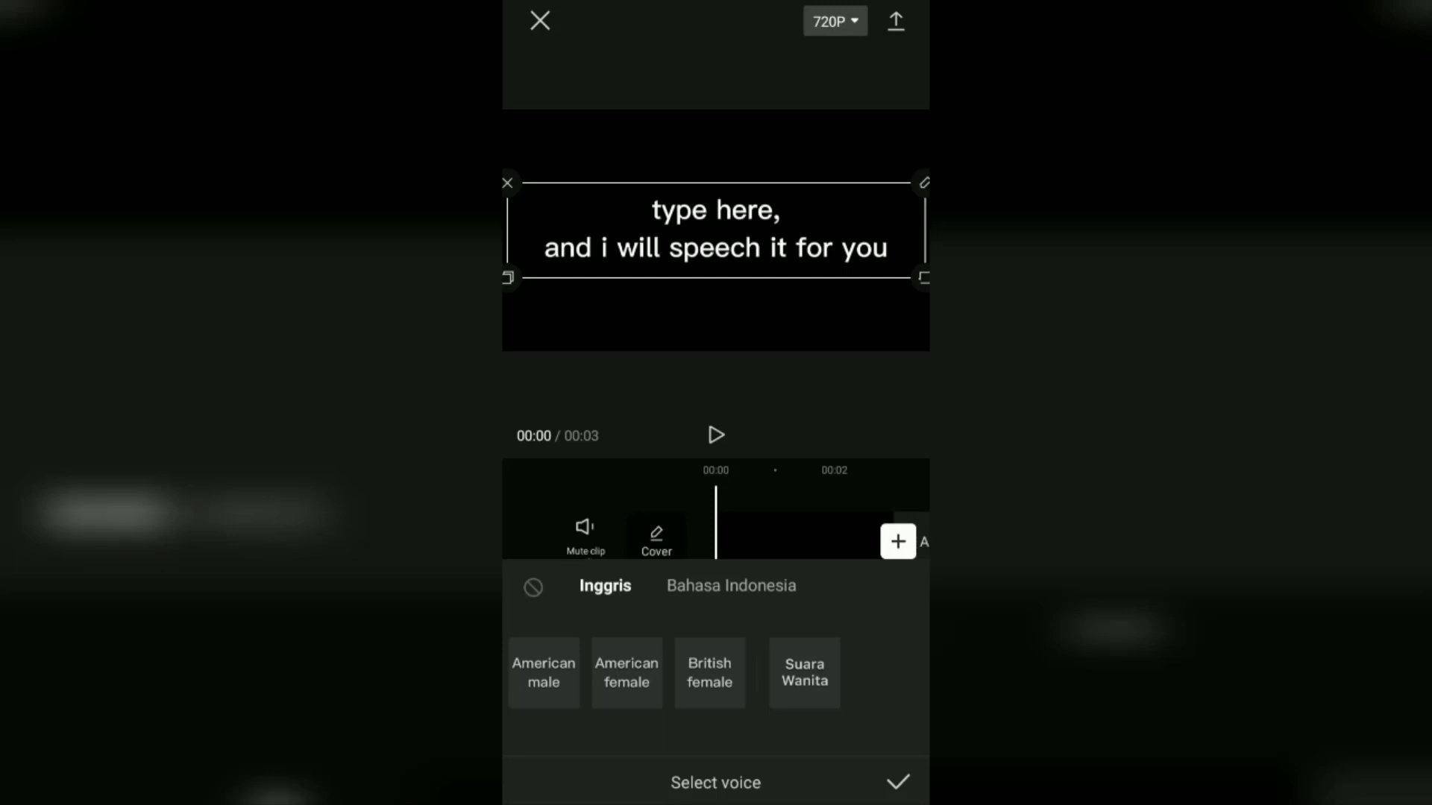
click(544, 673)
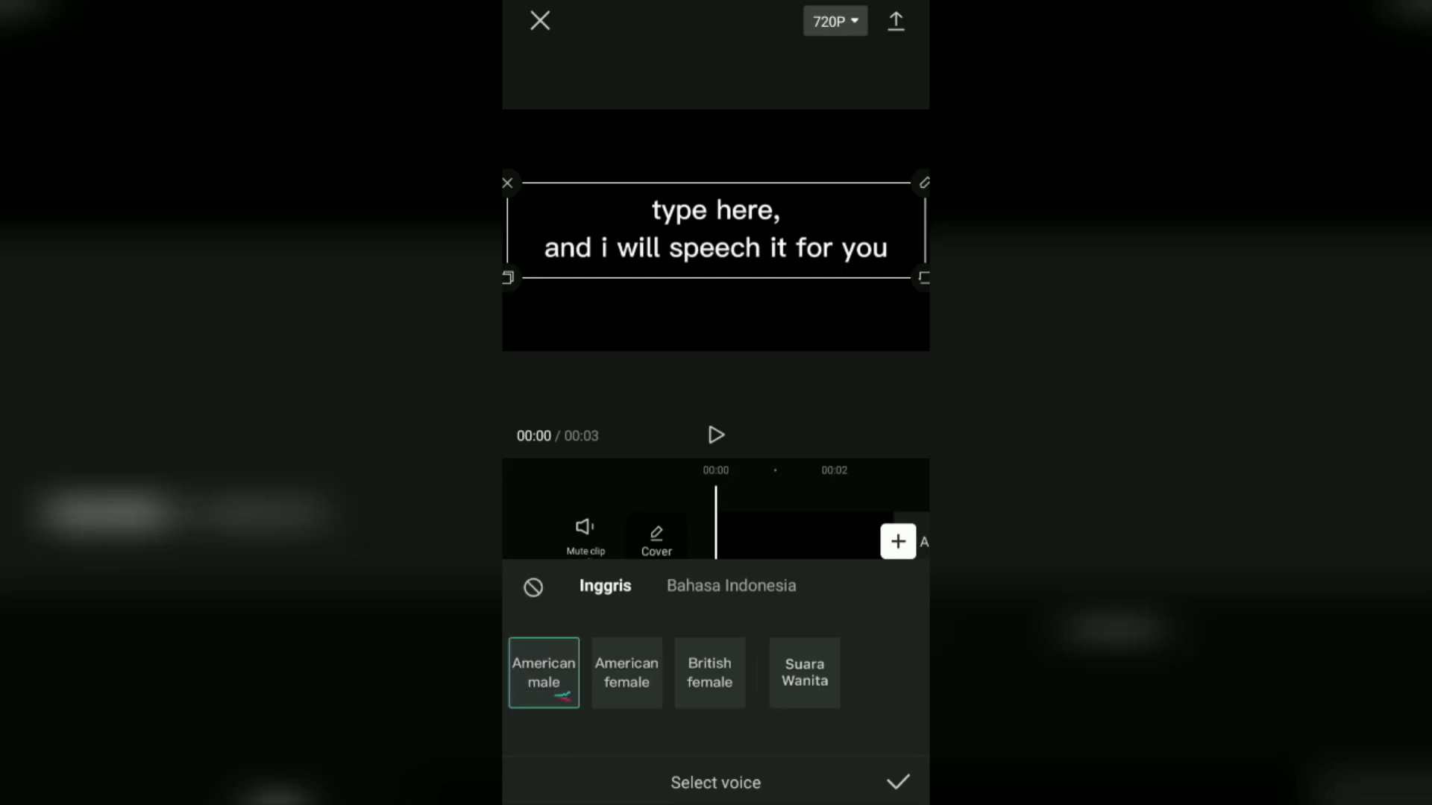
click(626, 672)
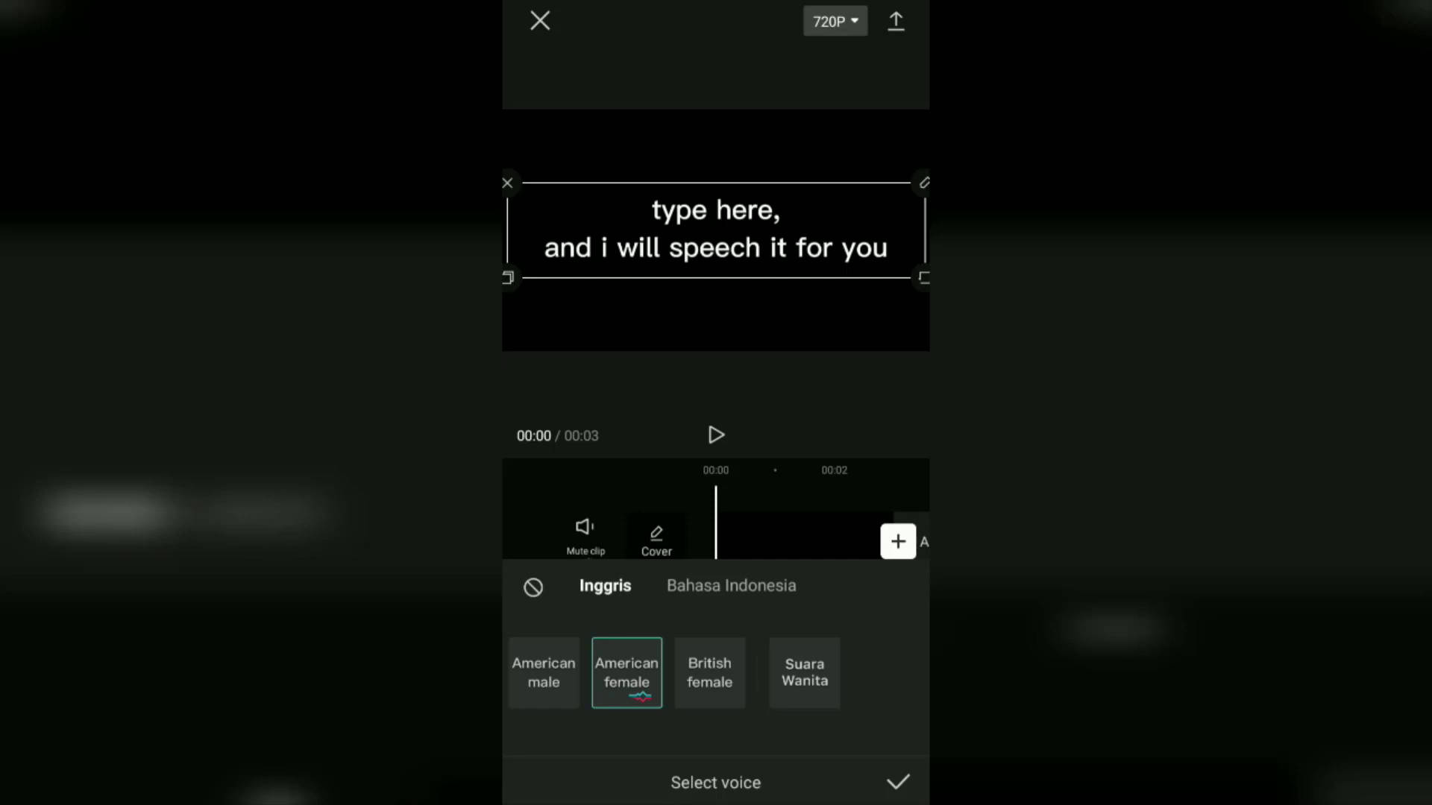
click(709, 672)
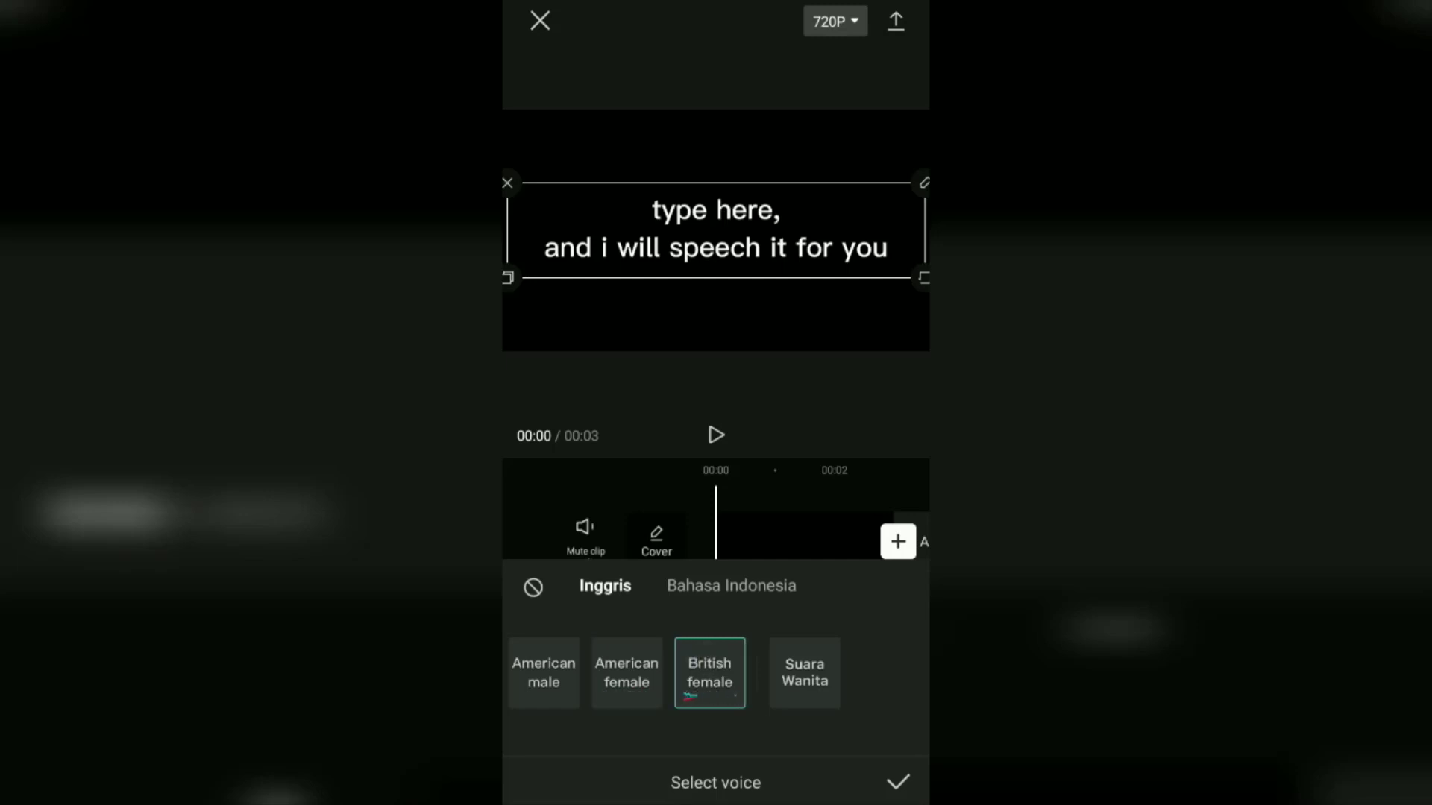
- Preview the Bahasa Indonesia Suara Wanita voice, then generate speech with American male
click(731, 585)
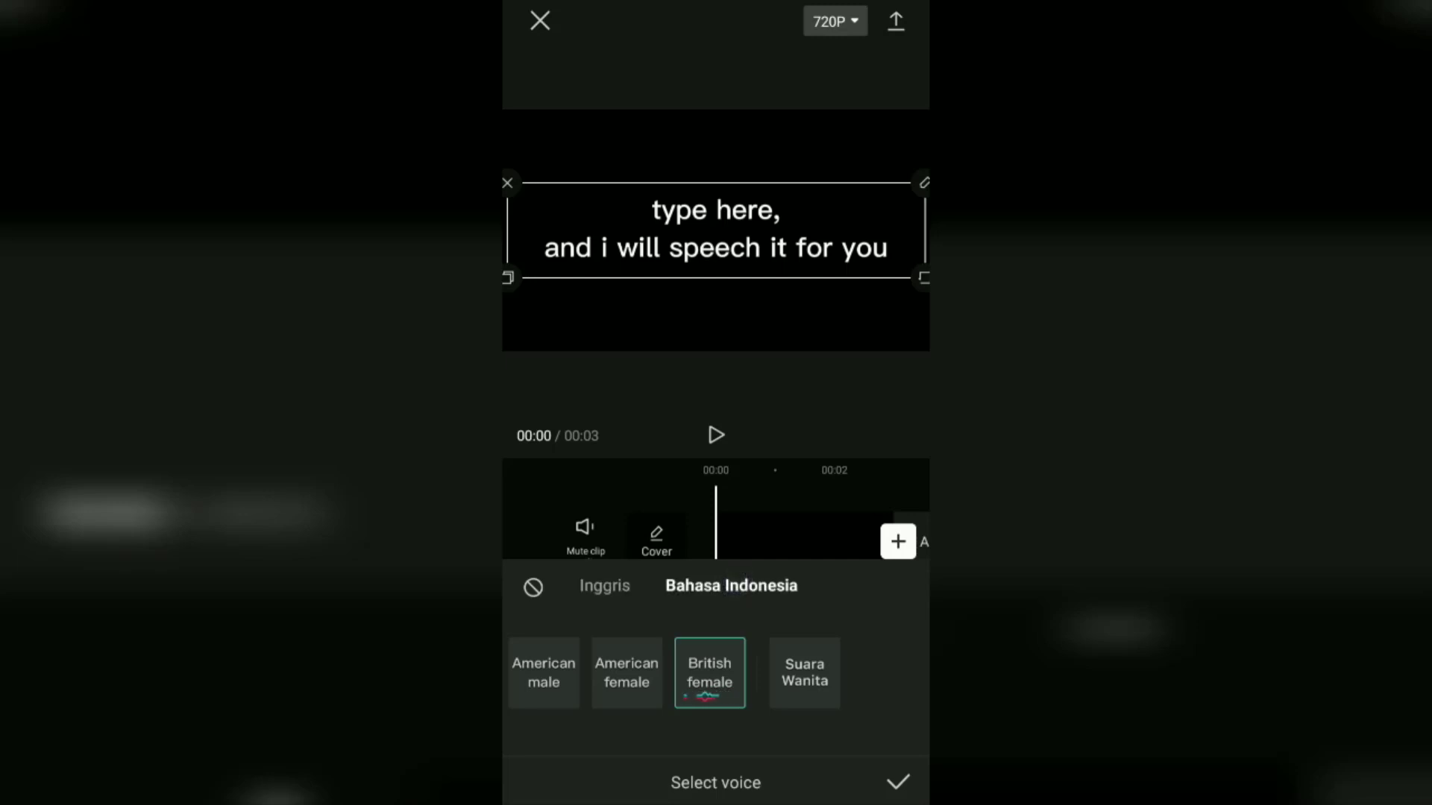
click(804, 672)
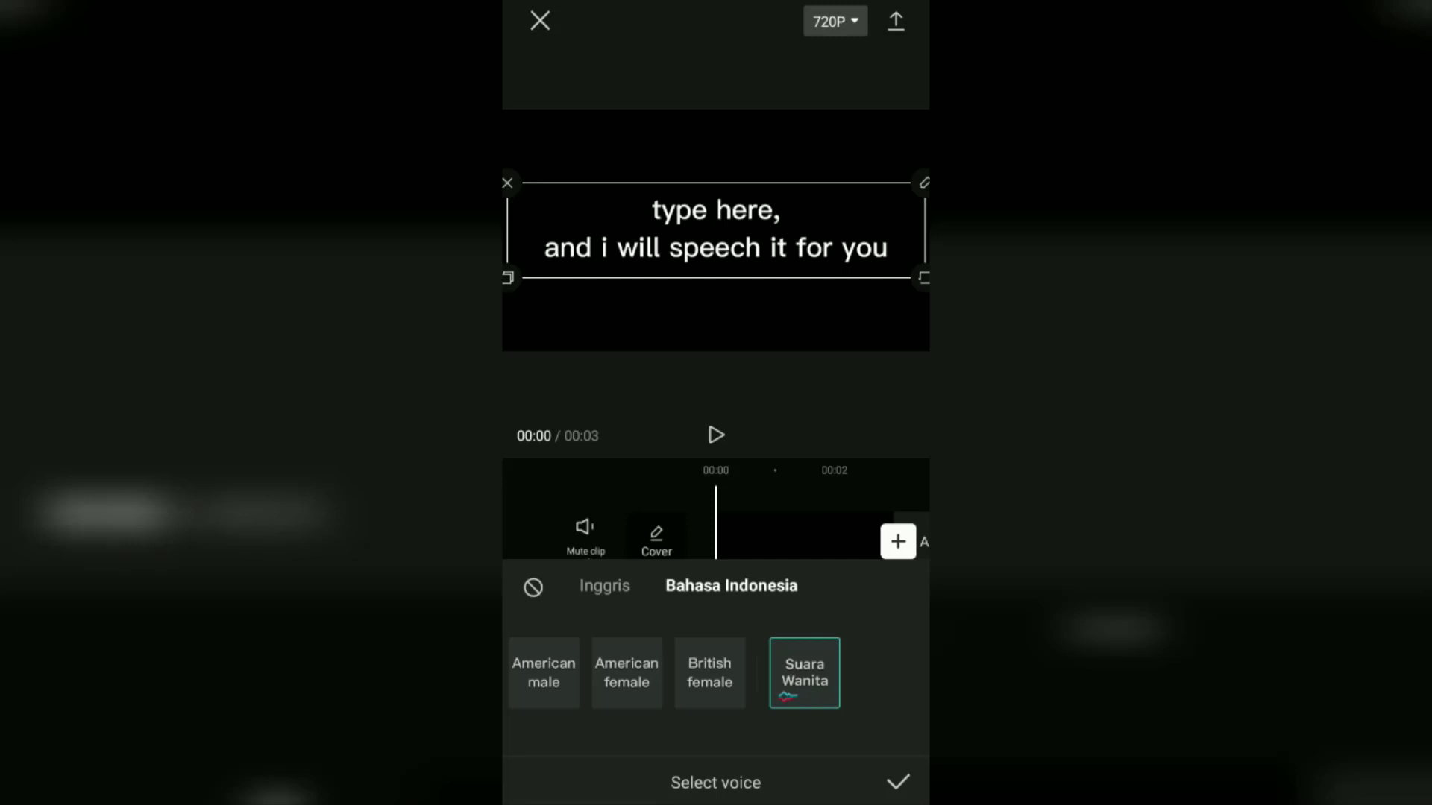
click(605, 585)
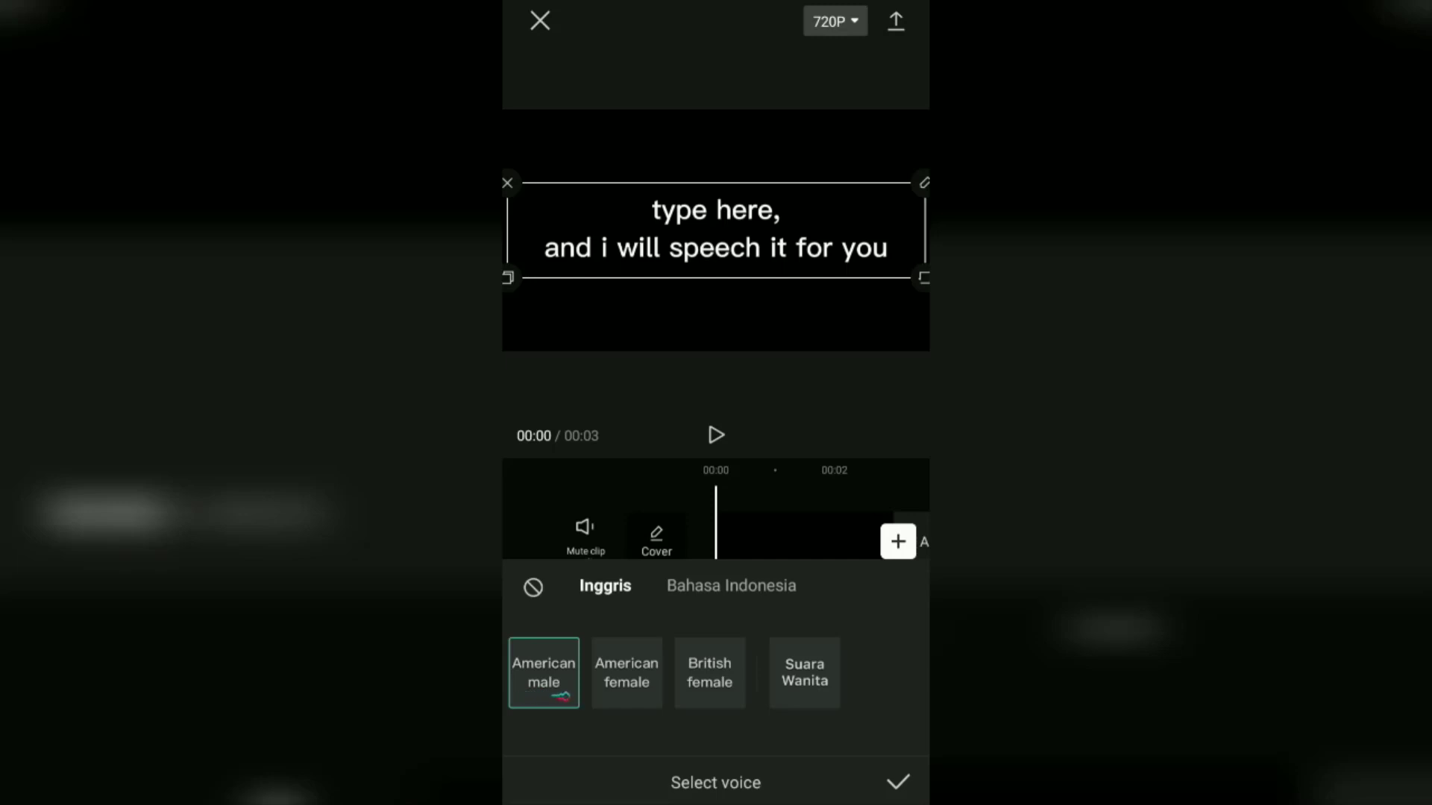
click(896, 782)
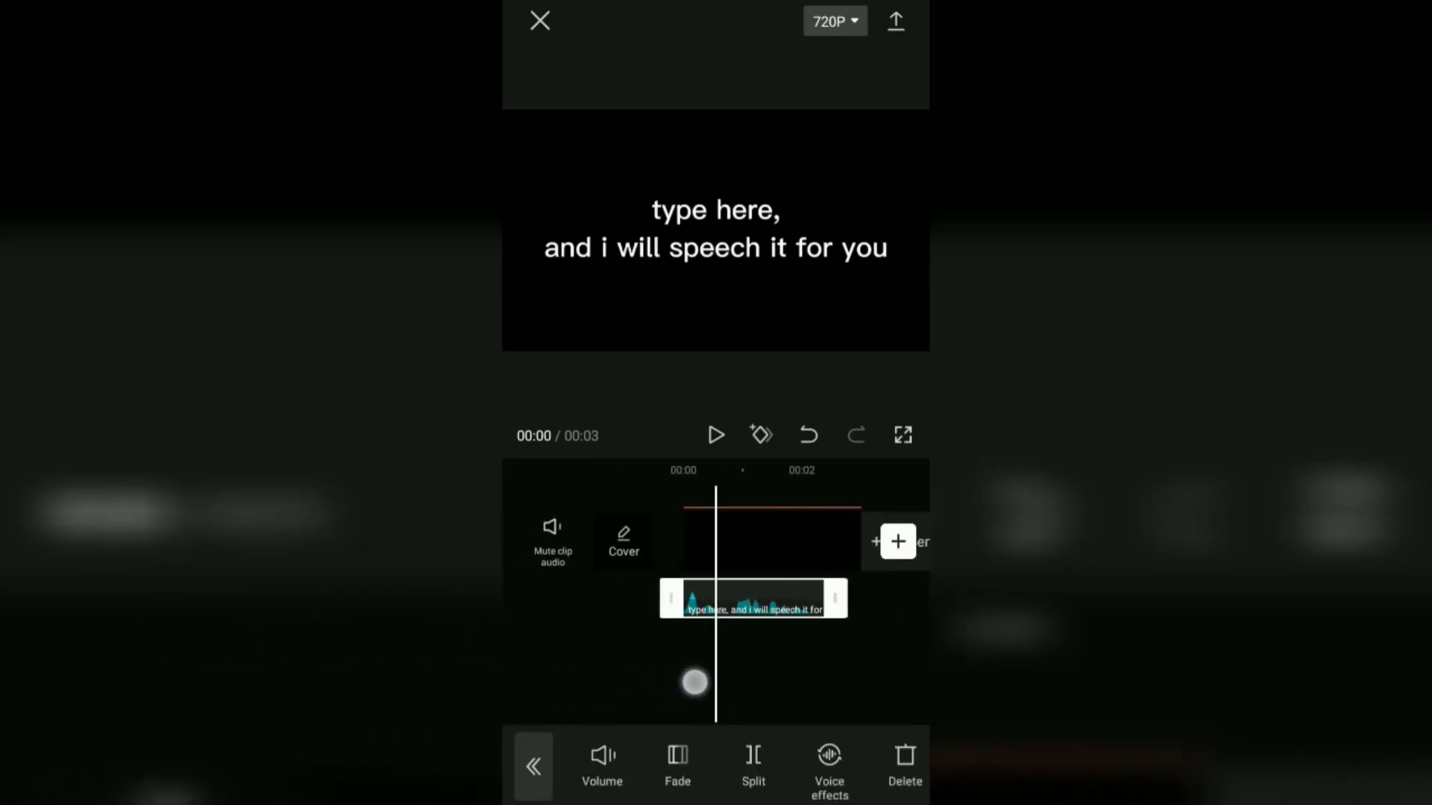
- Raise the speech clip's volume slightly and keep its speed at 1x
click(601, 765)
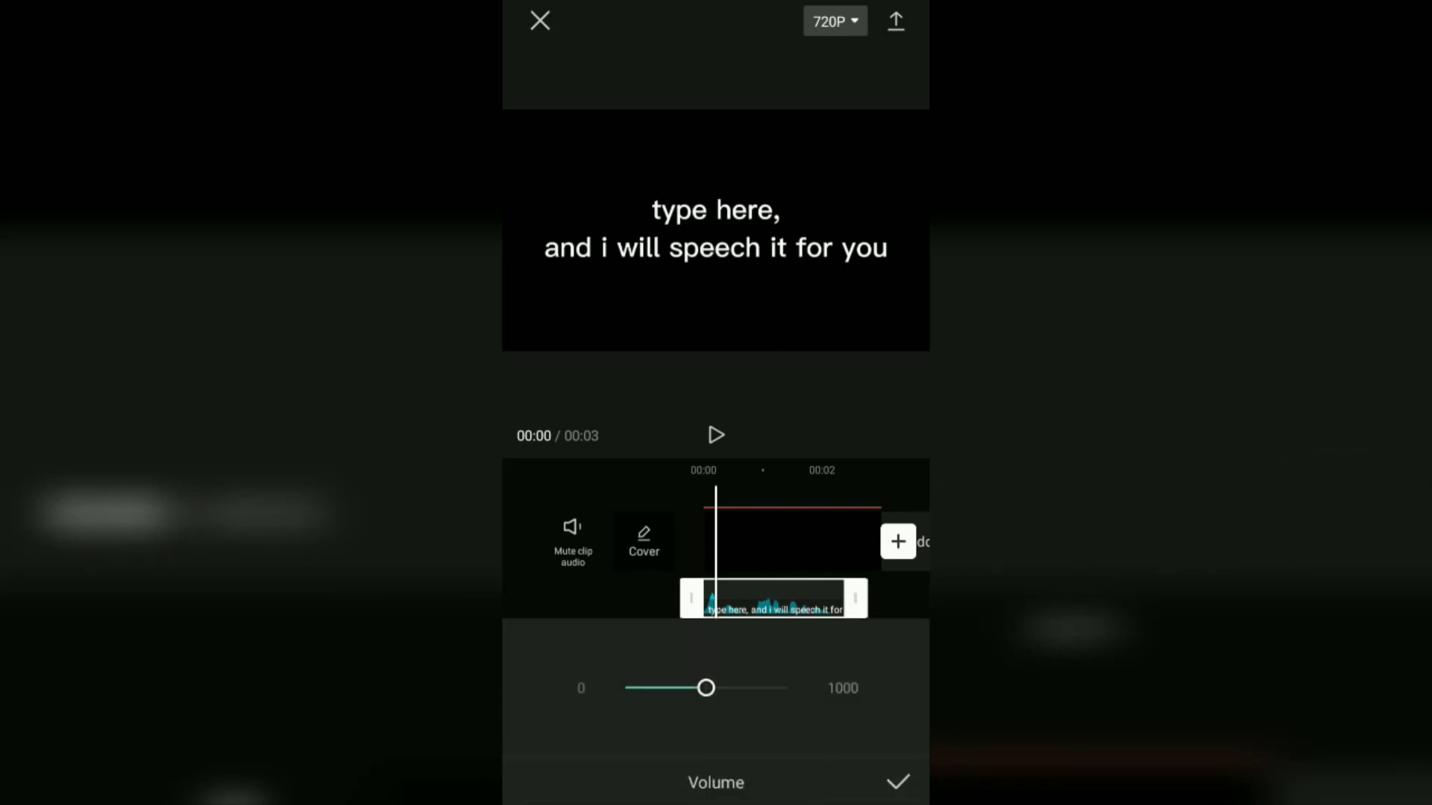
drag(707, 688, 732, 688)
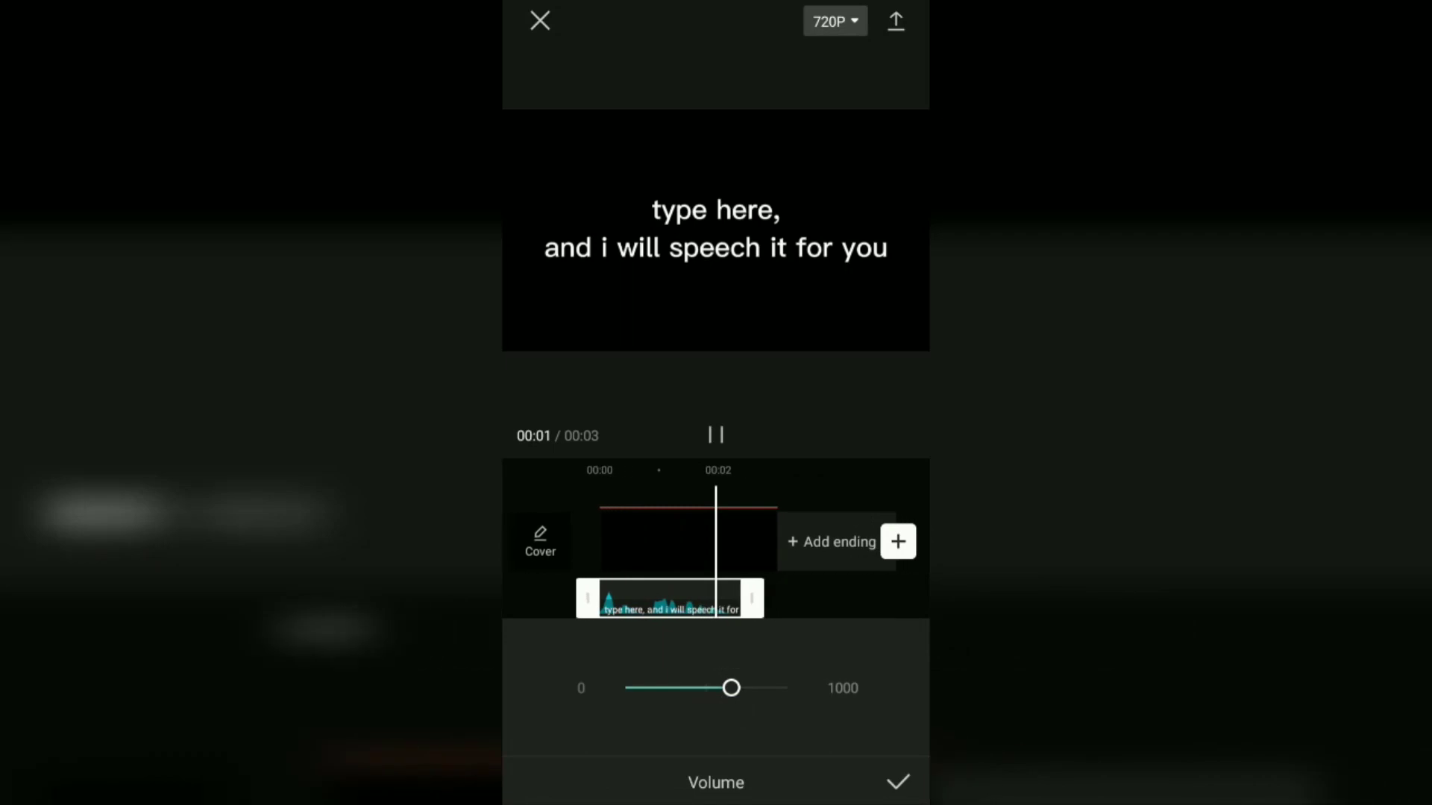
click(896, 782)
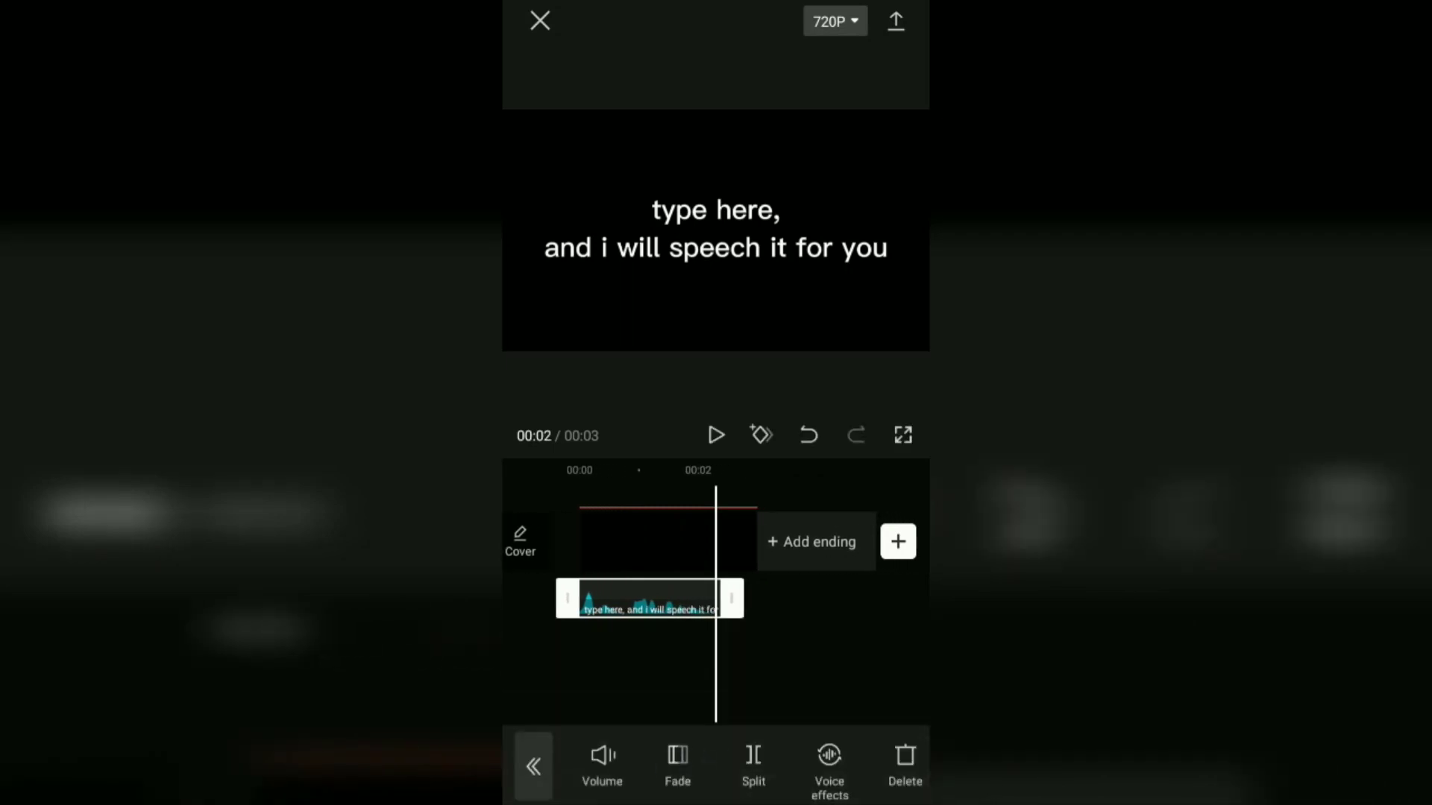
click(827, 765)
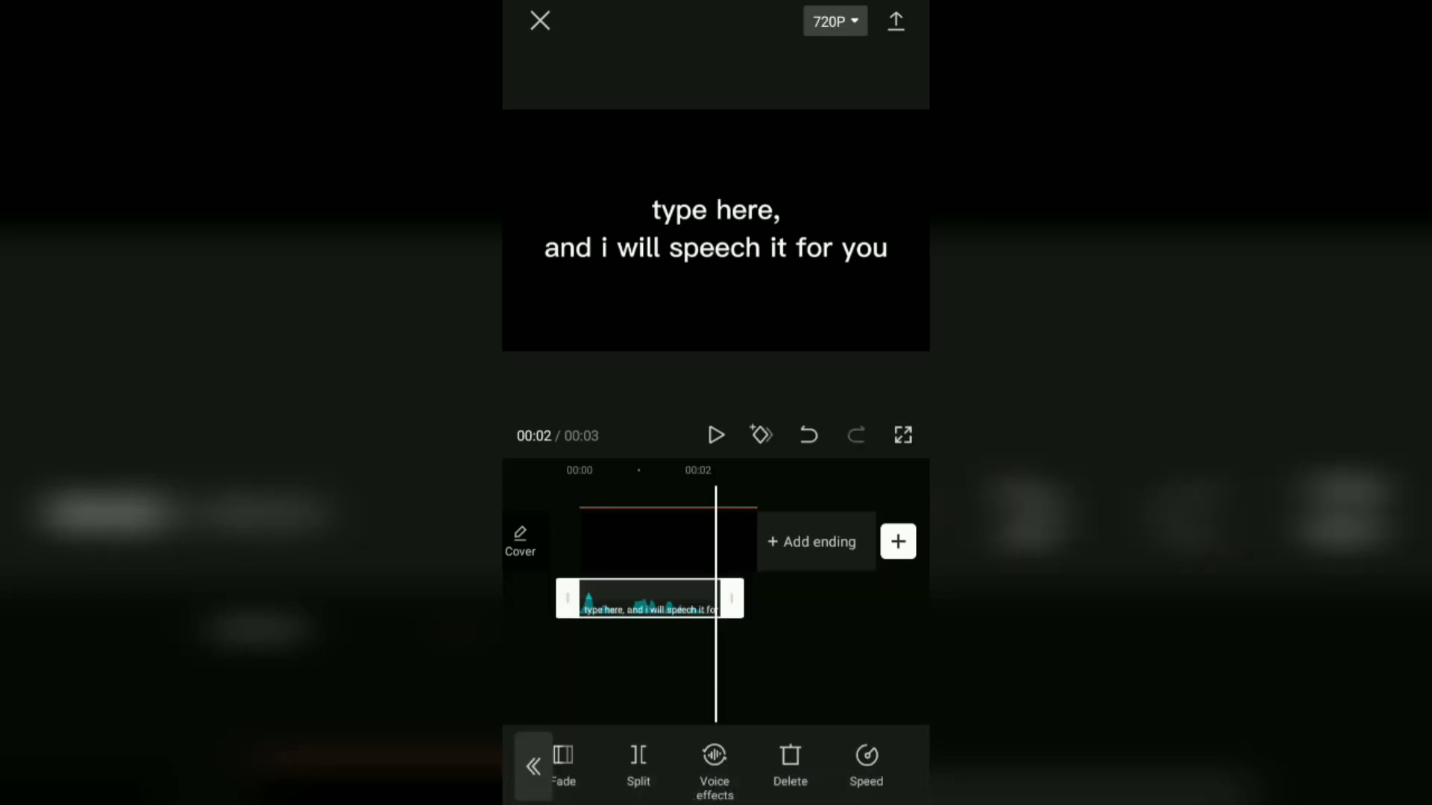
click(865, 767)
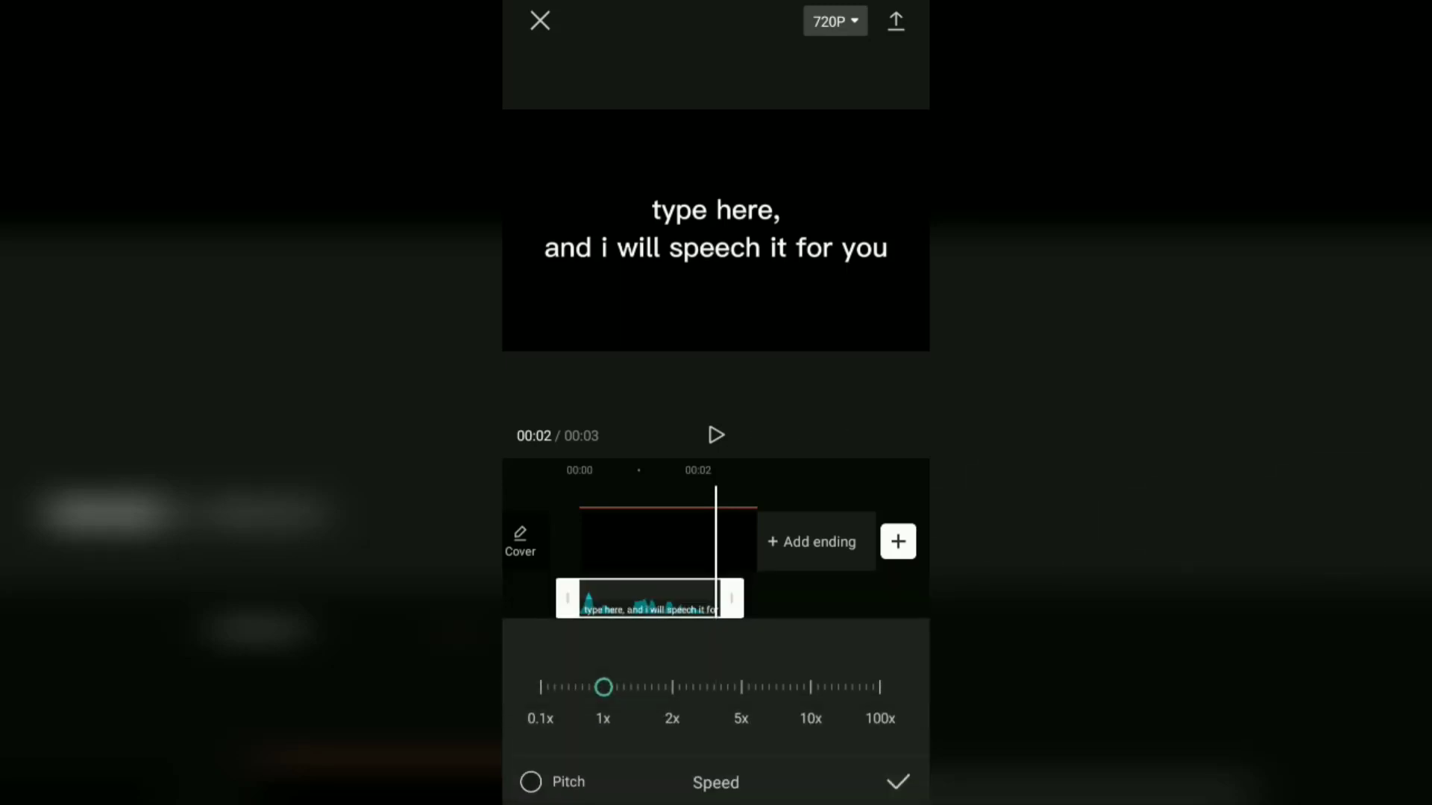
click(896, 782)
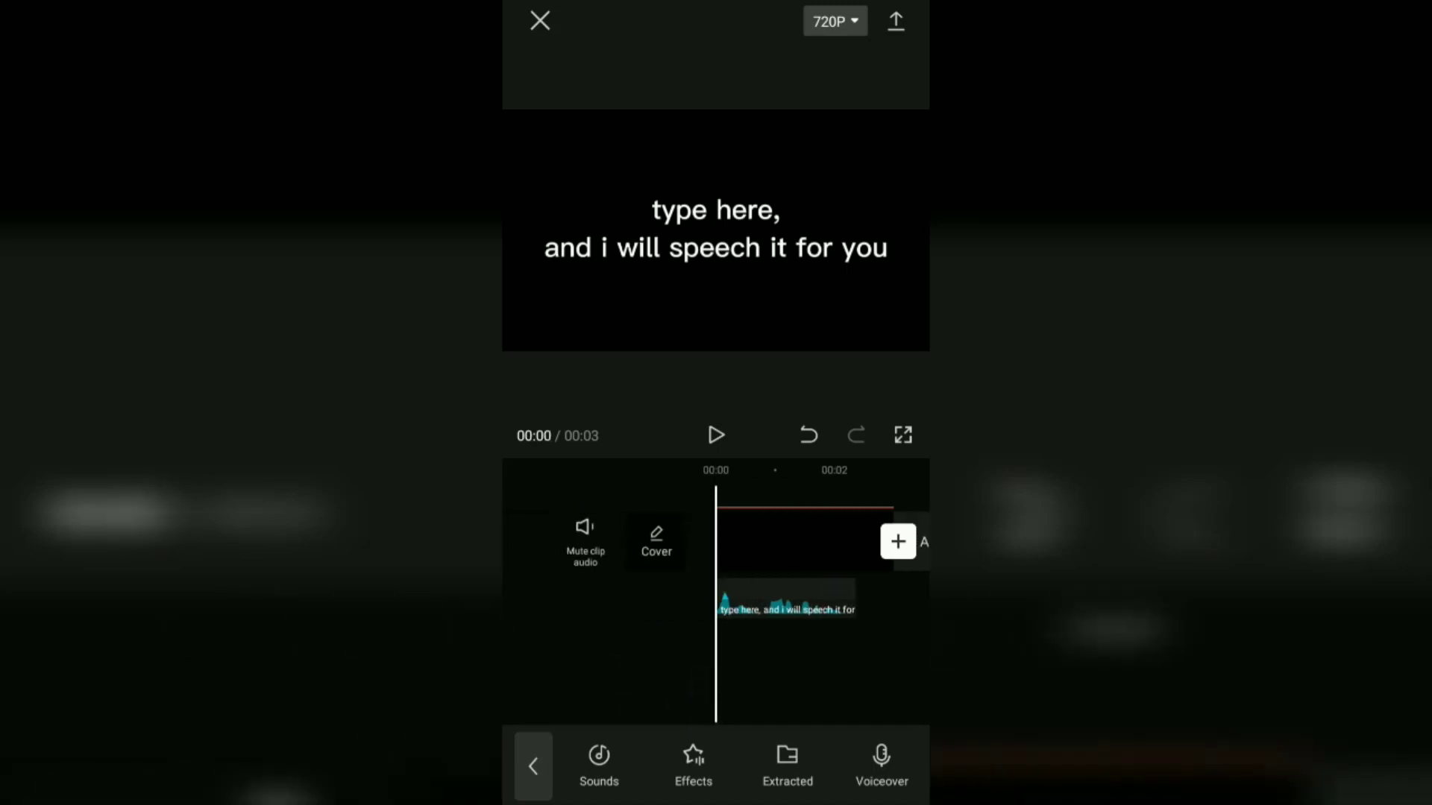
- Play back the video with its spoken caption, then export it
click(716, 435)
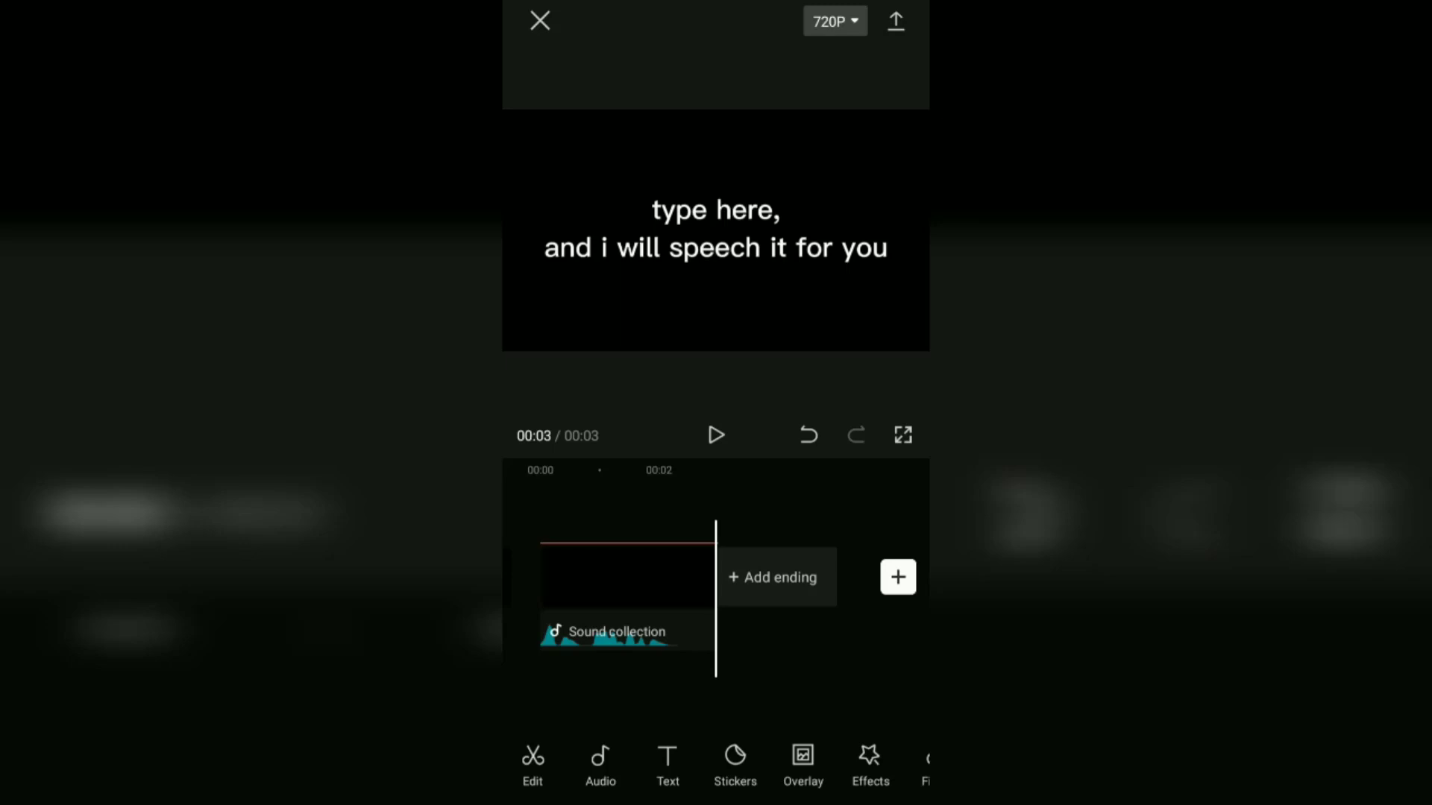
click(895, 21)
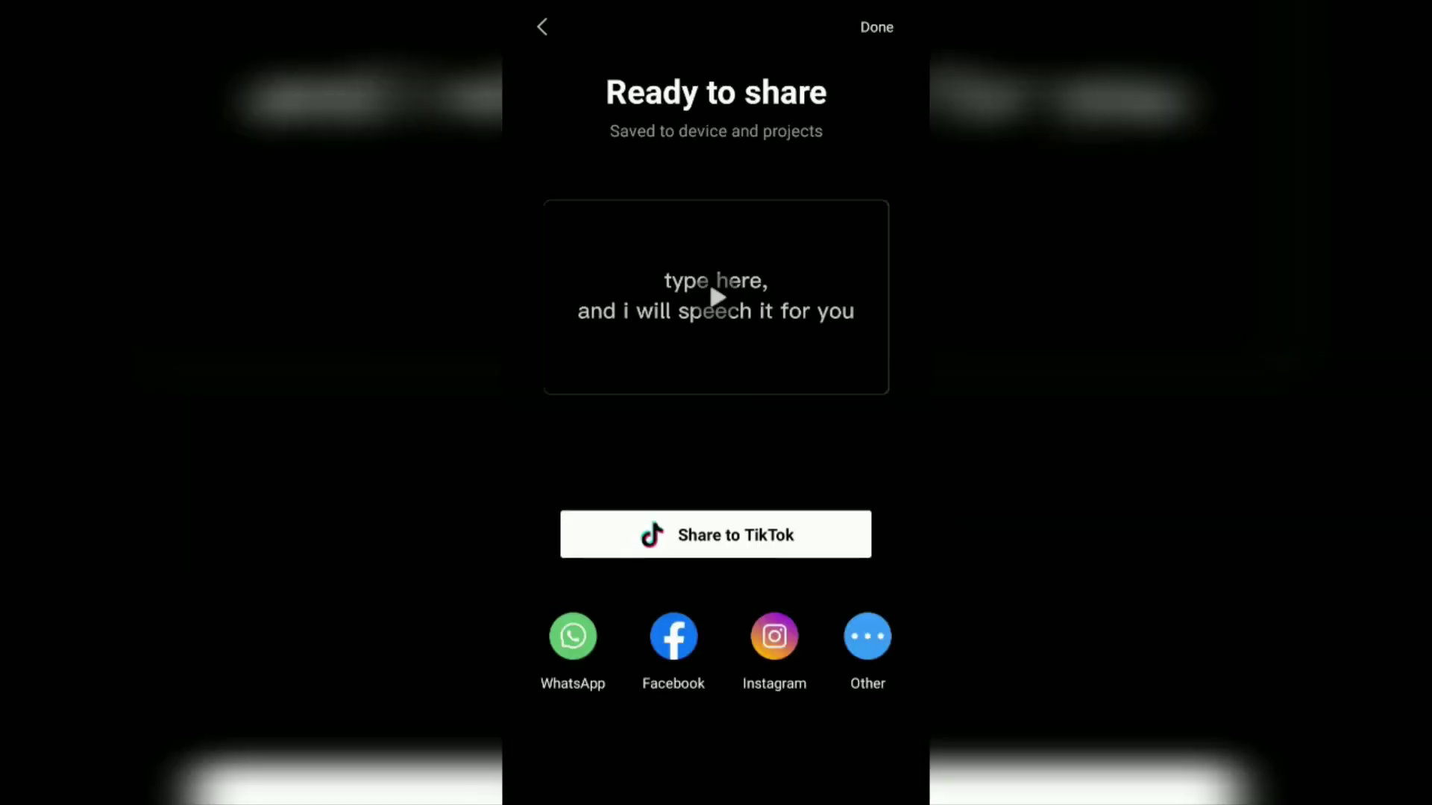